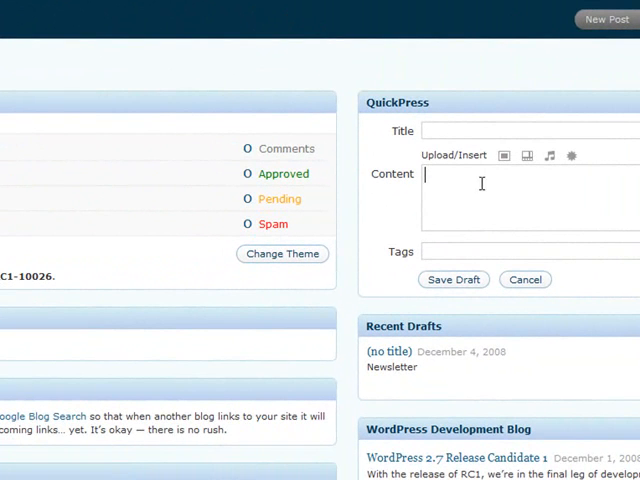
mouse_move(472, 140)
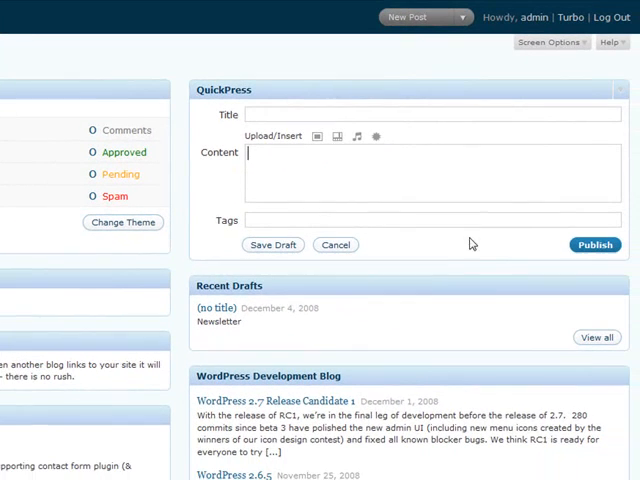
mouse_move(504, 250)
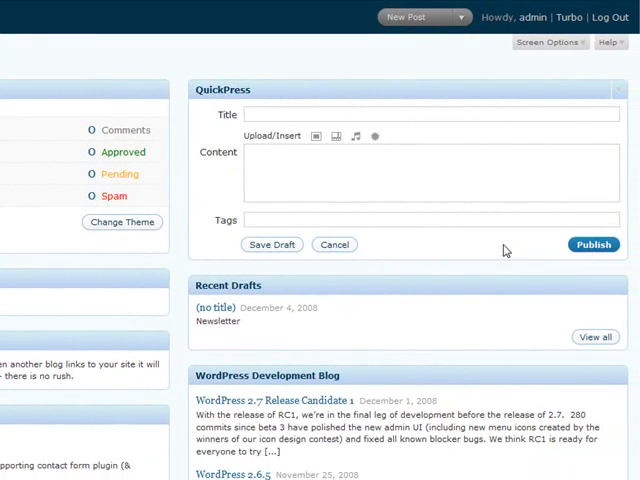
Step: Collapse the QuickPress dashboard box so only its title bar shows
click(430, 112)
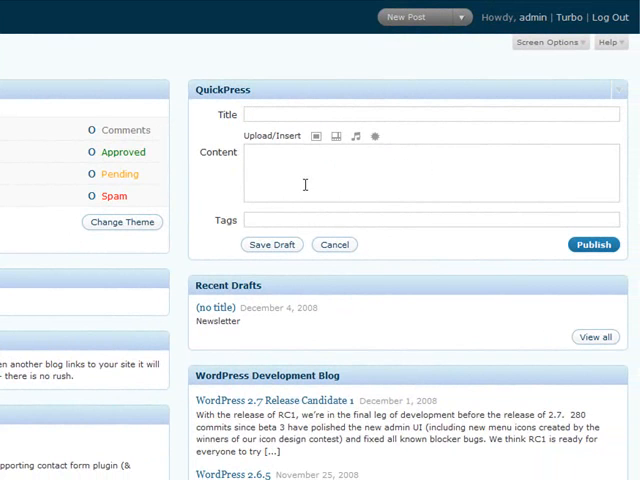
click(606, 88)
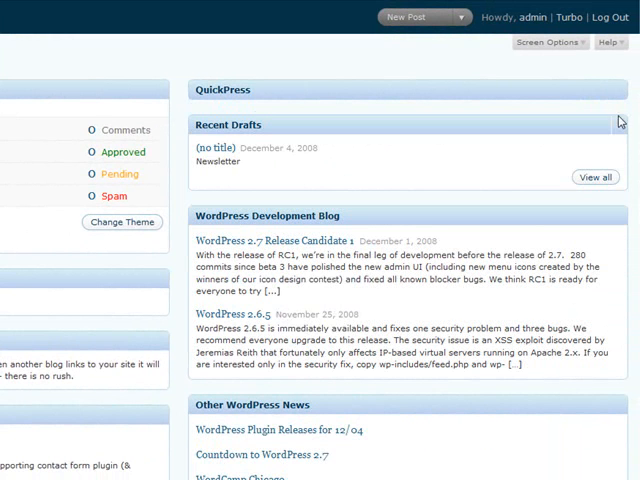
mouse_move(164, 102)
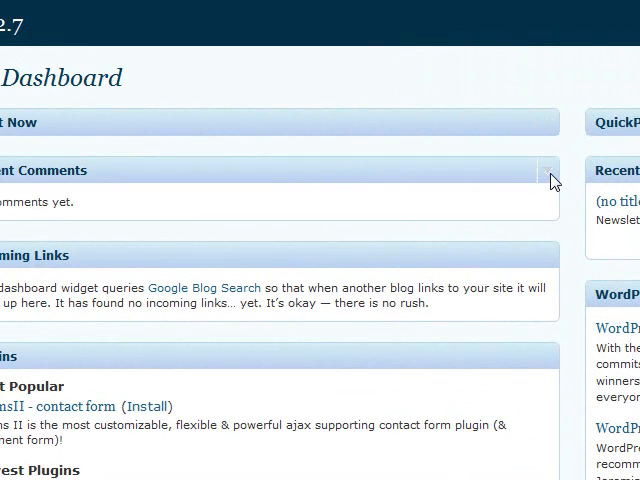
Step: Collapse the Recent Comments and WordPress Development Blog dashboard boxes
click(548, 170)
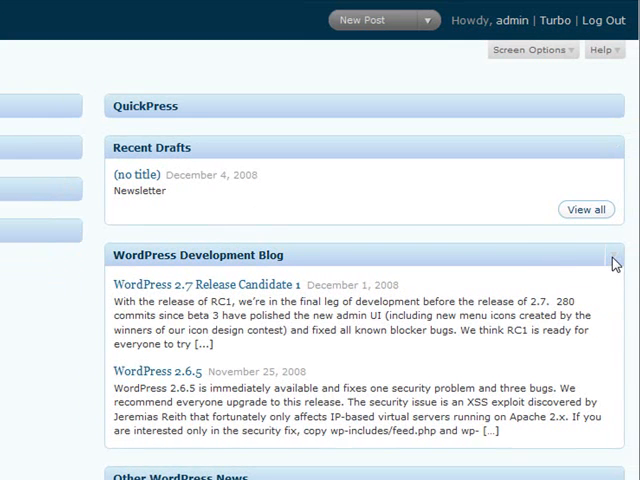
click(612, 256)
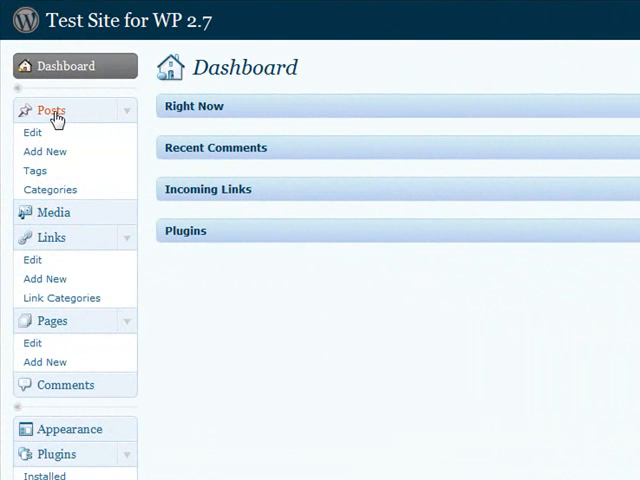
mouse_move(128, 116)
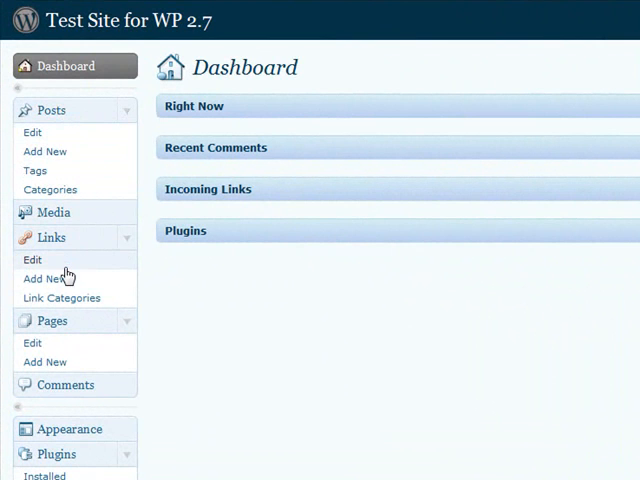
Step: Navigate to Settings > Reading, showing 5 posts per page and 10 feed items
scroll(down, 3)
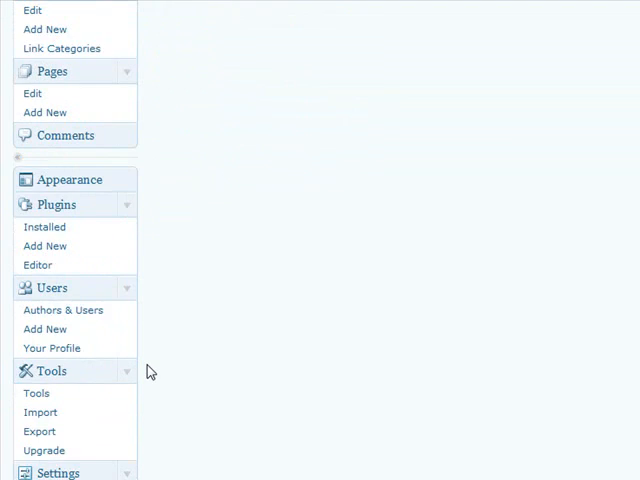
scroll(down, 3)
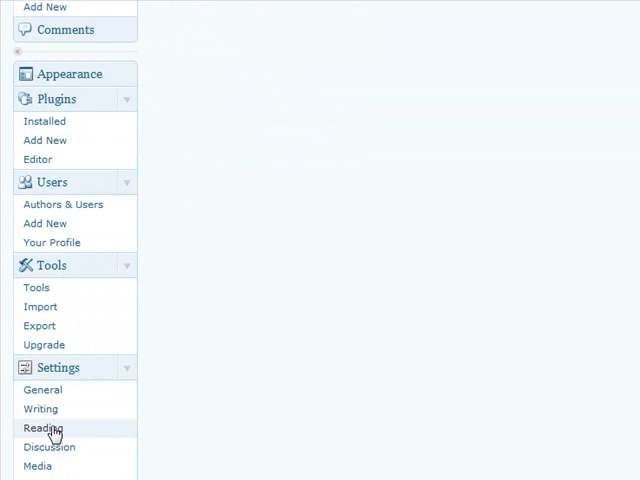
click(44, 428)
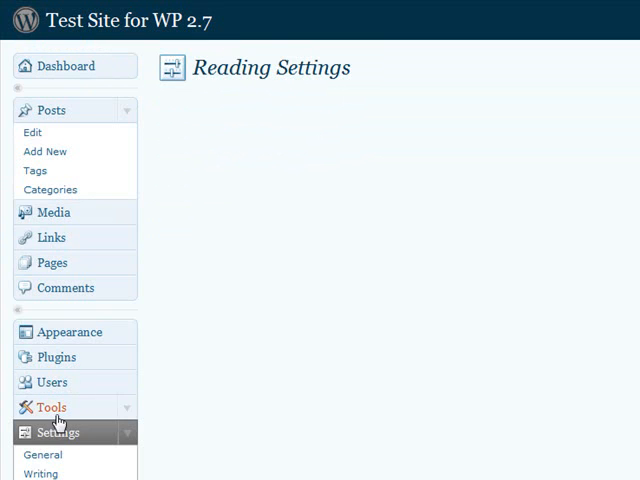
scroll(down, 3)
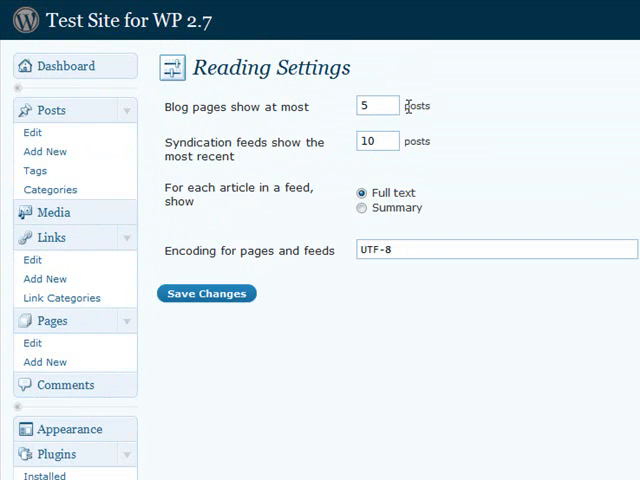
mouse_move(396, 138)
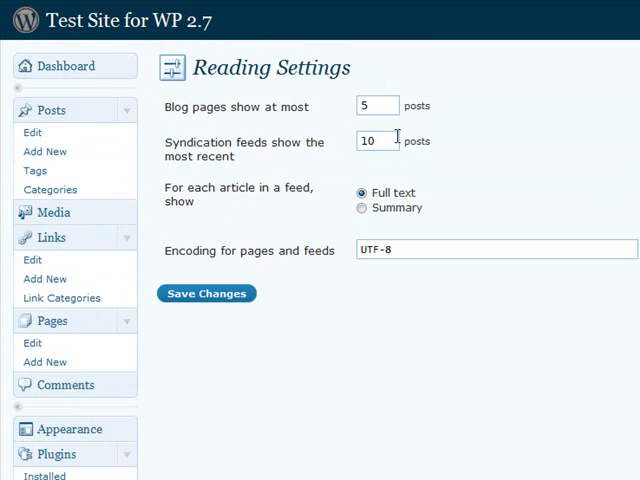
mouse_move(264, 324)
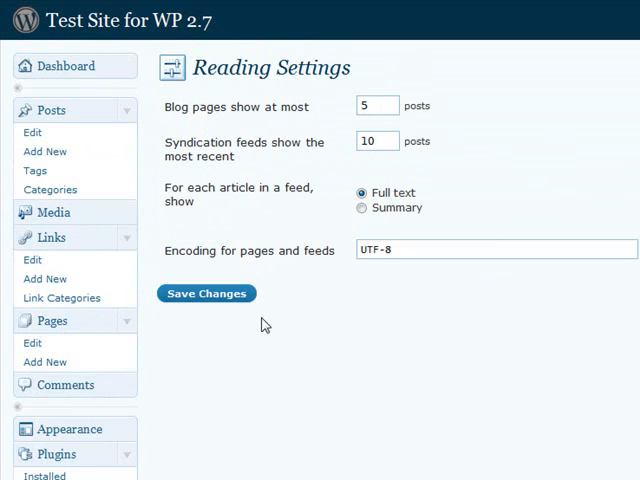
mouse_move(346, 344)
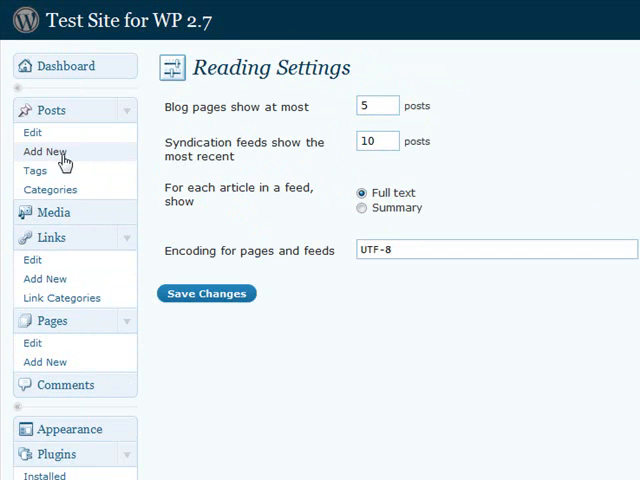
mouse_move(48, 160)
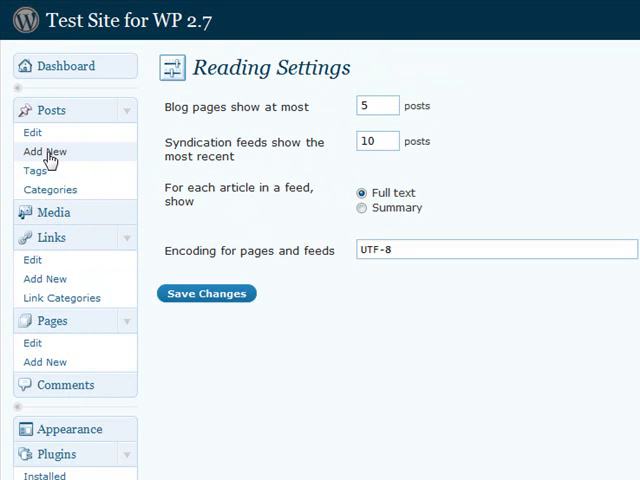
Step: Start a new post via Posts > Add New and review the editor panels
click(44, 152)
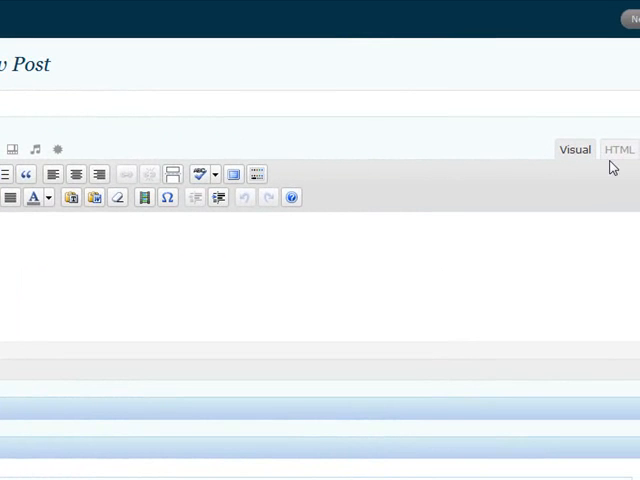
scroll(down, 3)
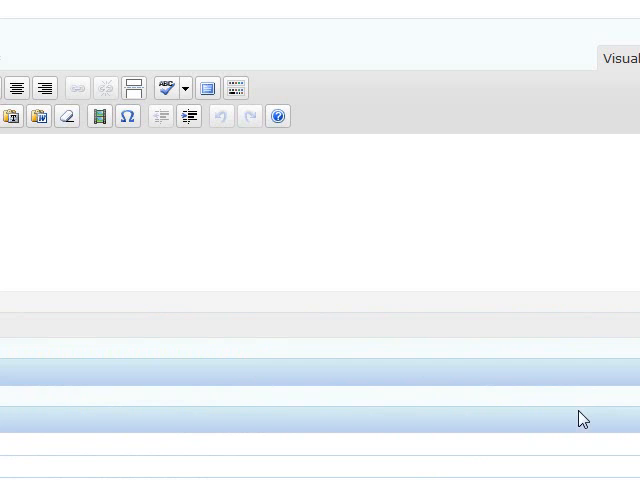
scroll(down, 3)
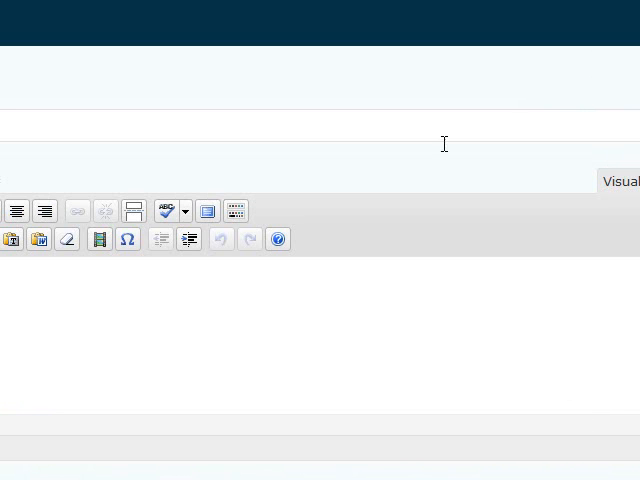
mouse_move(168, 212)
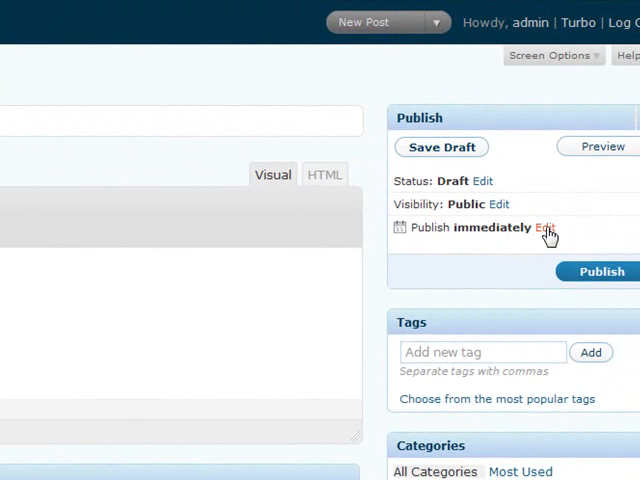
Step: In the Publish box reveal date and visibility options and tick 'Stick this post to the front page'
click(544, 228)
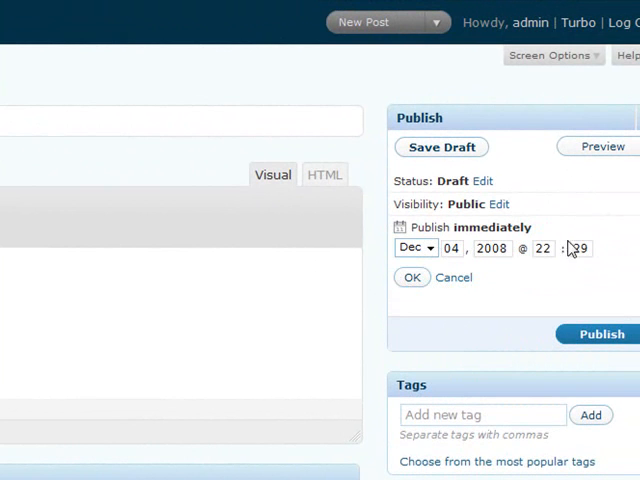
click(496, 204)
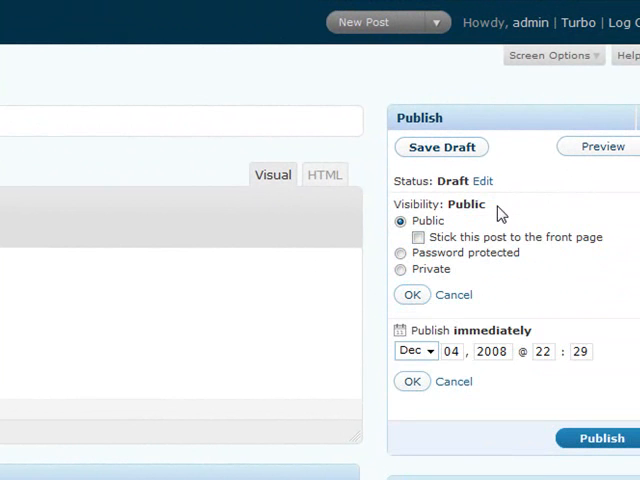
click(420, 236)
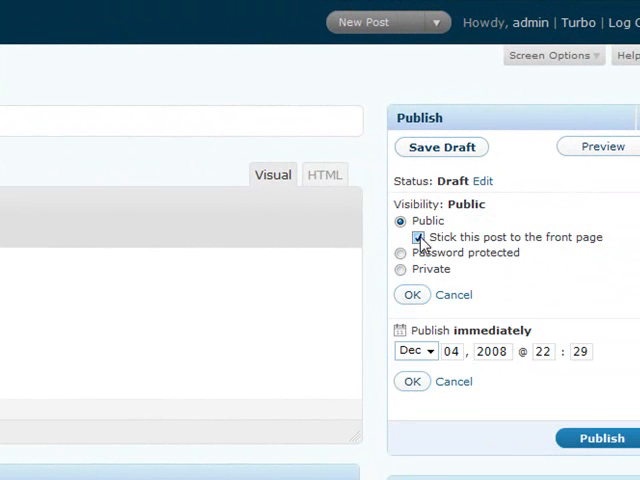
click(420, 236)
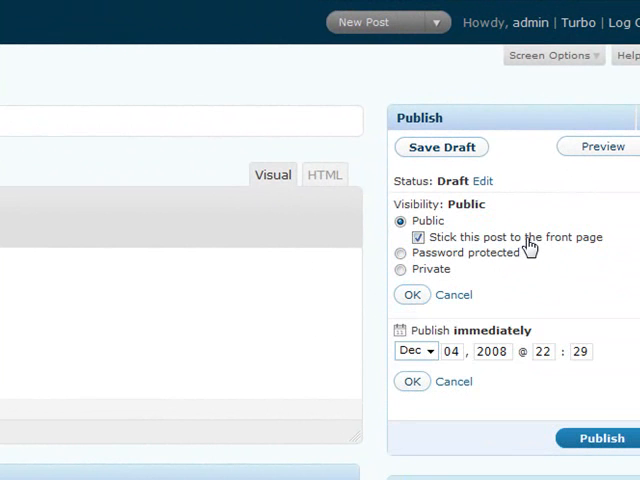
mouse_move(596, 438)
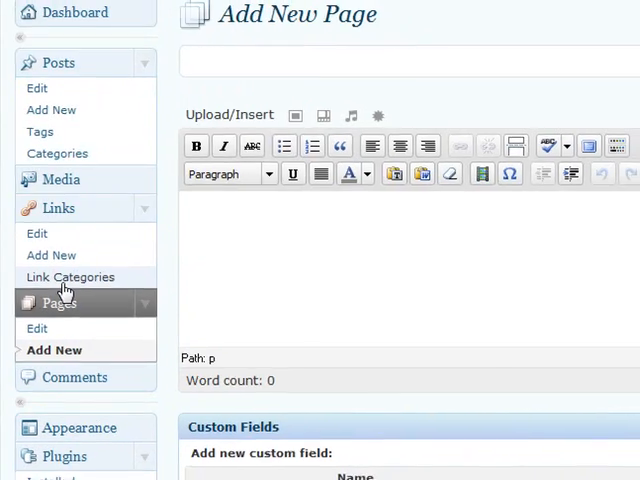
Step: Review the Add New Page editor's Custom Fields and Discussion panels
scroll(down, 3)
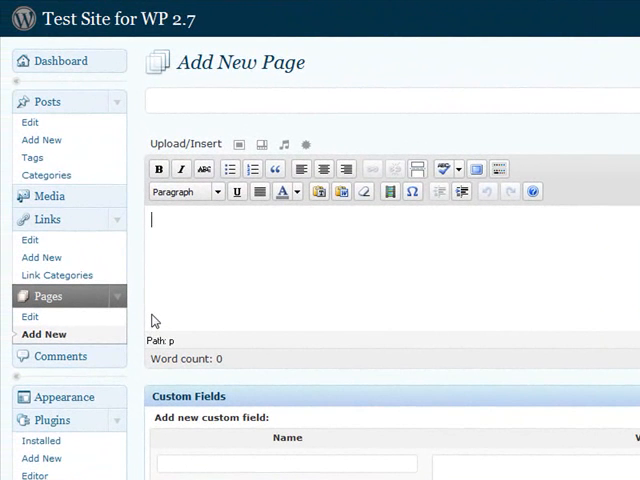
scroll(down, 3)
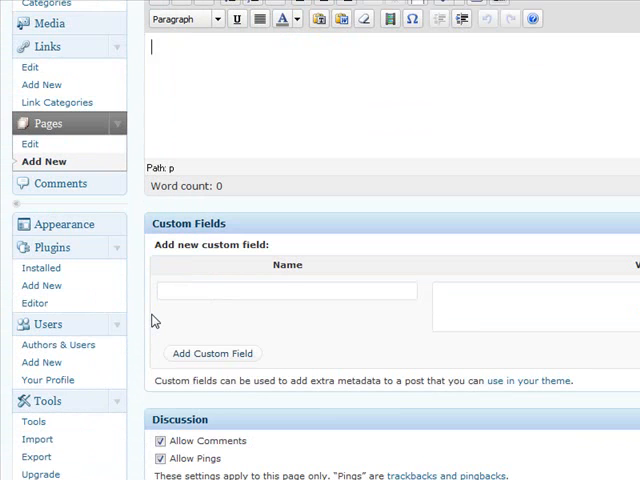
mouse_move(146, 320)
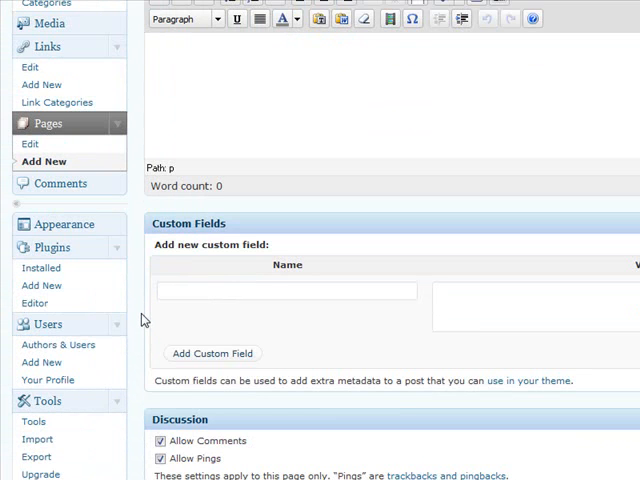
scroll(down, 3)
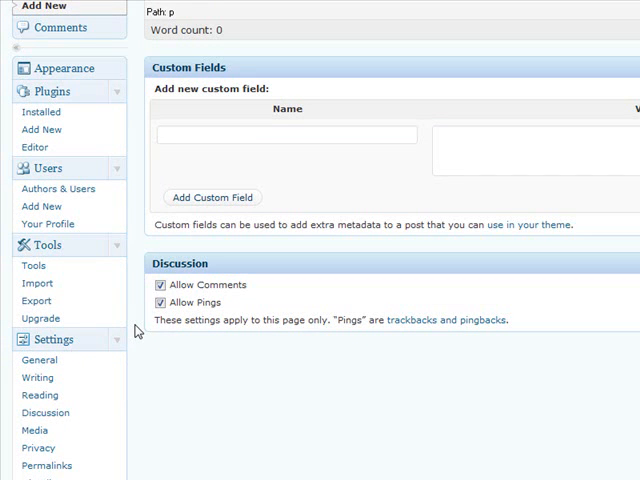
mouse_move(128, 344)
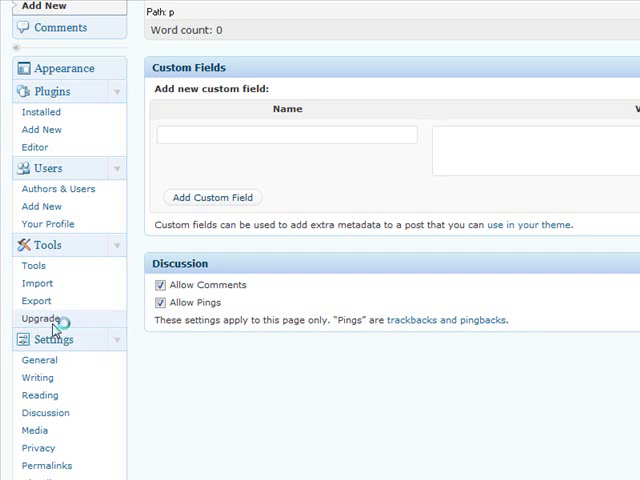
Step: From Tools > Upgrade, run Upgrade Automatically to the latest nightly build
click(40, 318)
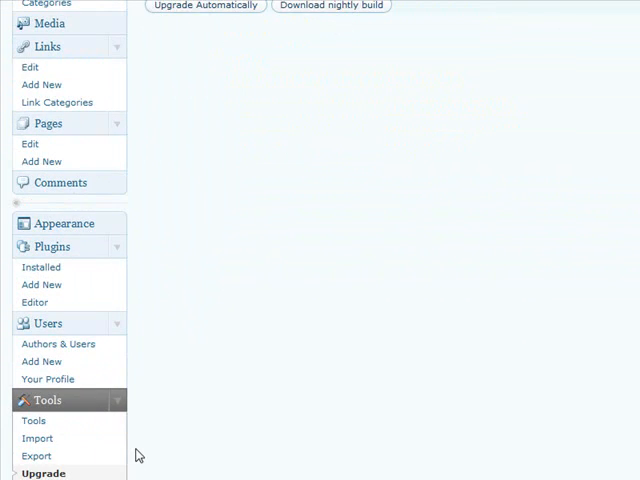
scroll(down, 3)
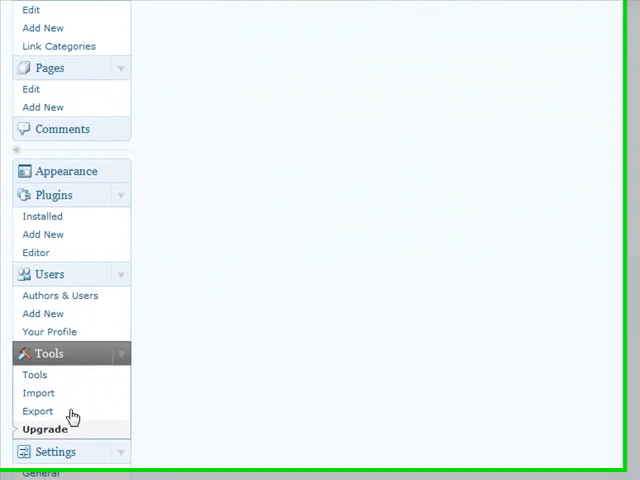
click(44, 428)
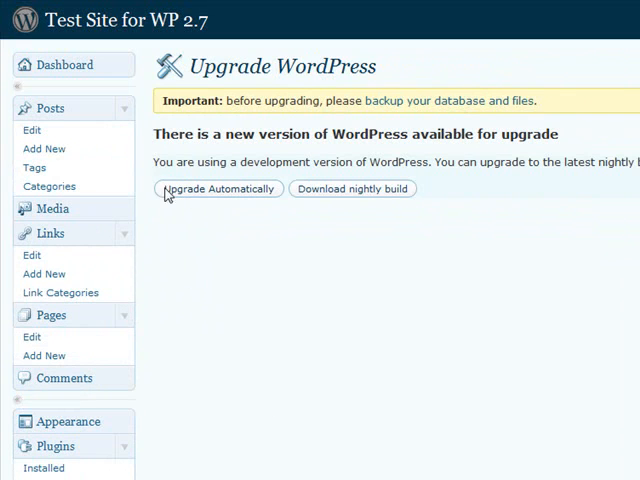
mouse_move(540, 102)
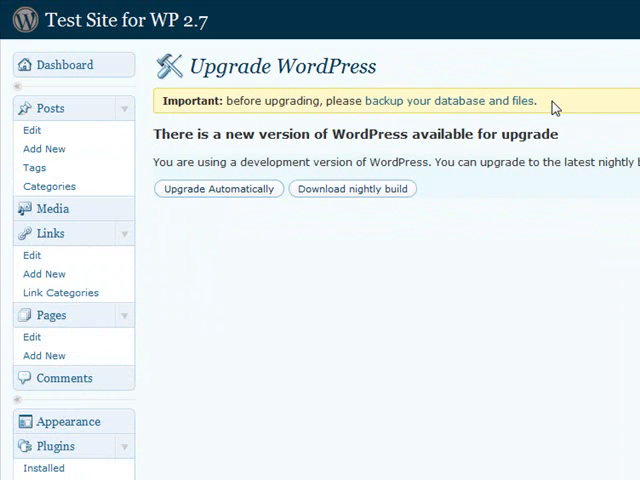
mouse_move(562, 148)
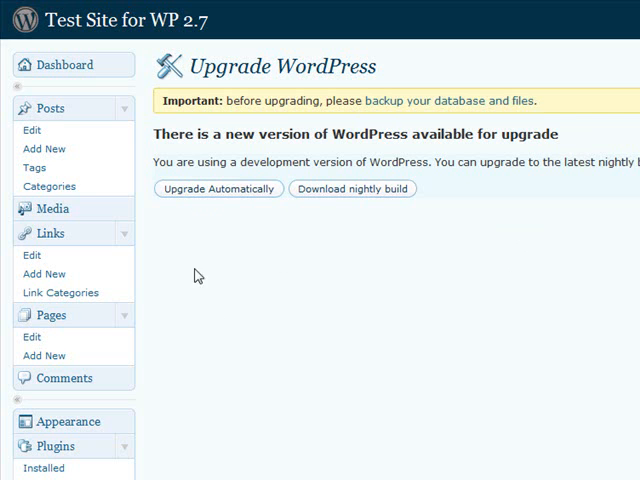
mouse_move(234, 196)
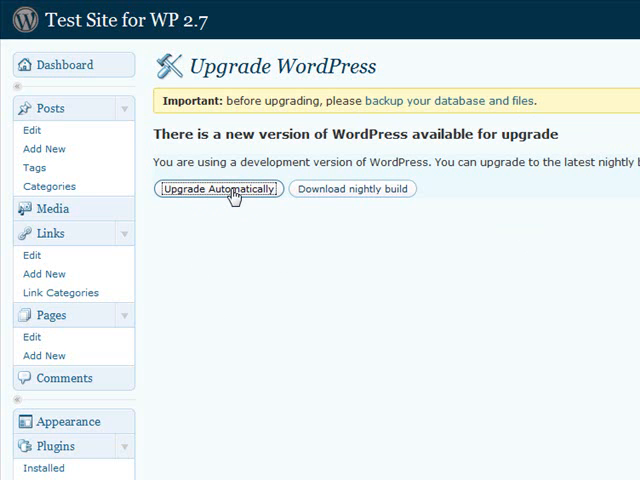
click(216, 188)
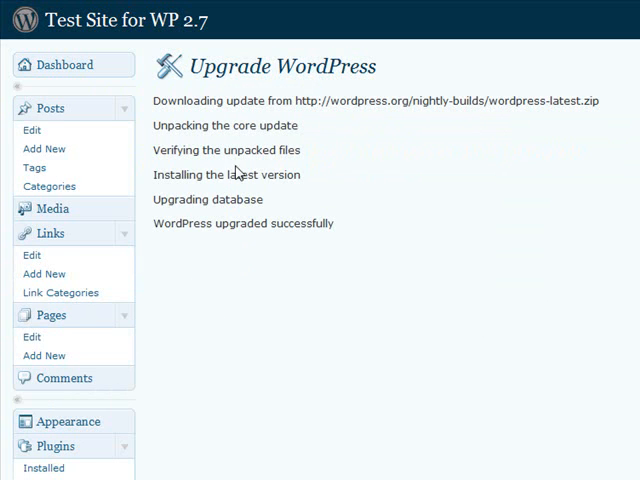
mouse_move(428, 120)
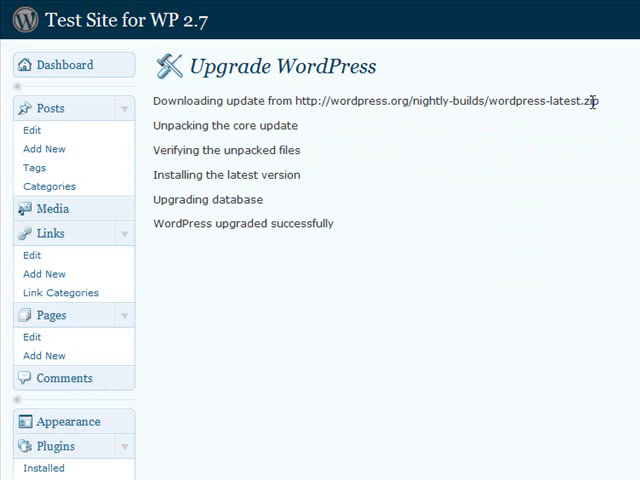
mouse_move(328, 236)
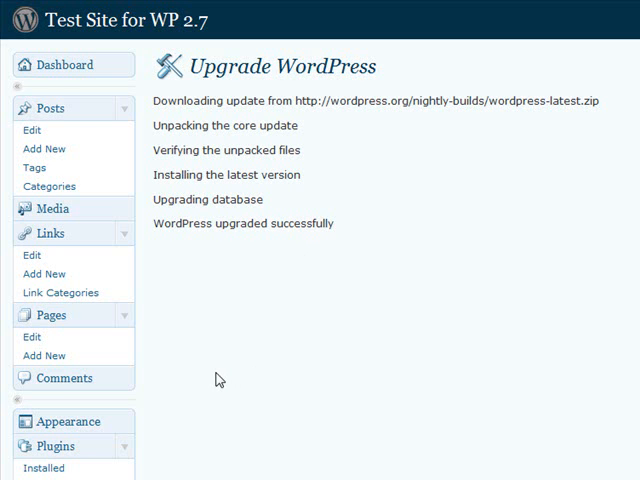
Step: Go to Plugins > Add New and browse the Newest and Recently Updated listings
scroll(down, 3)
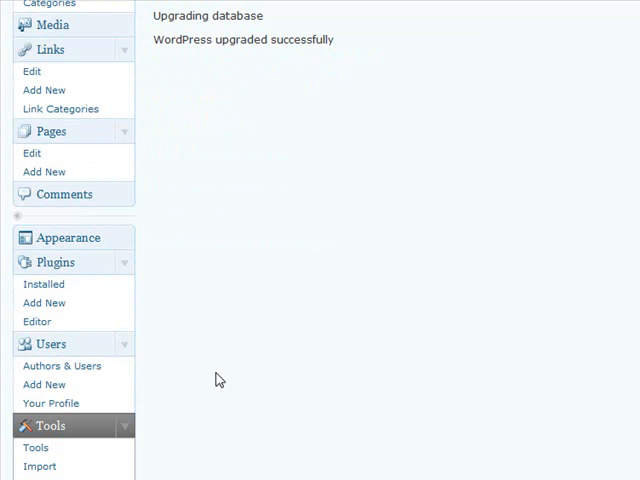
mouse_move(120, 274)
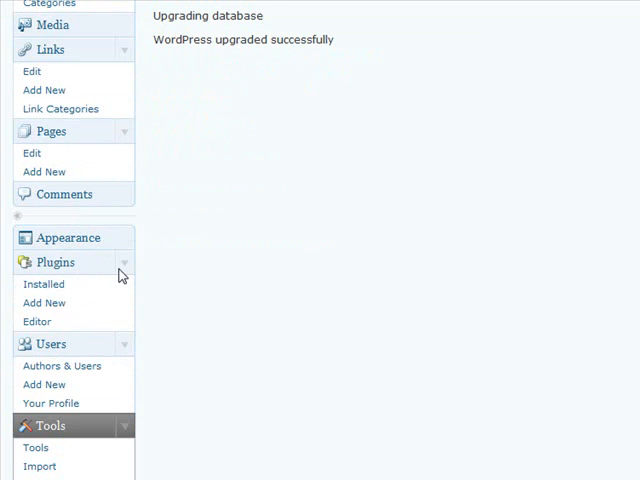
mouse_move(44, 302)
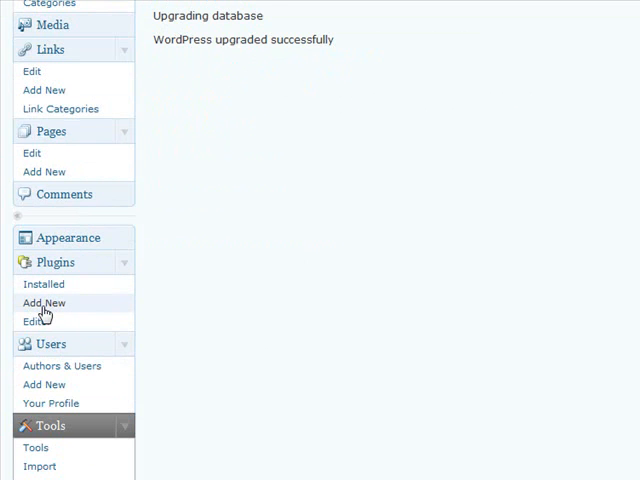
mouse_move(44, 308)
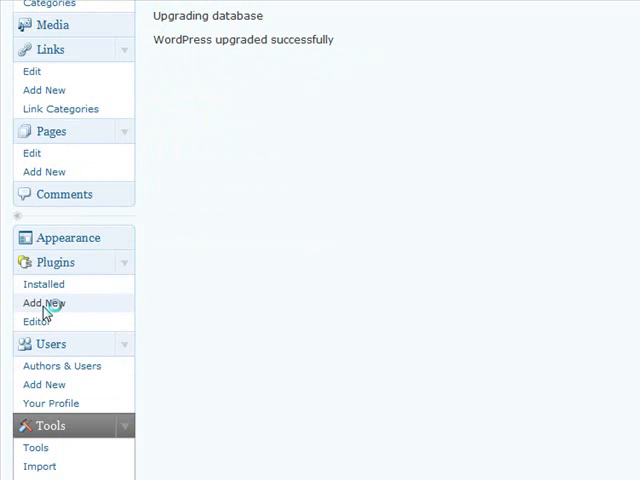
mouse_move(48, 312)
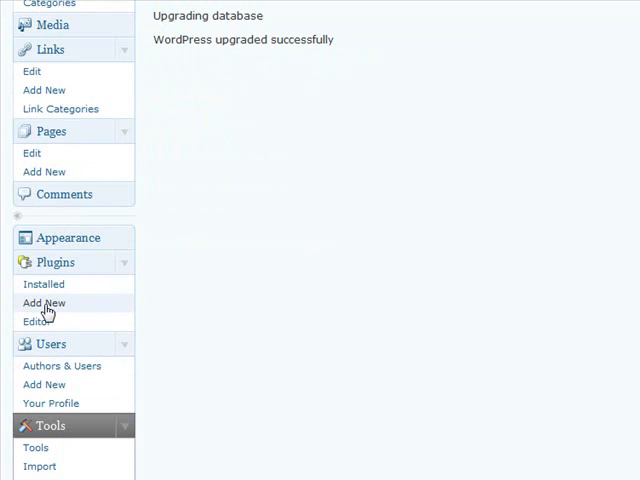
click(44, 304)
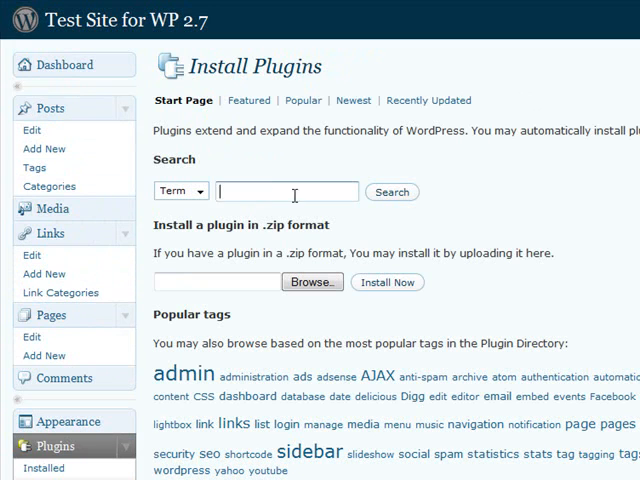
mouse_move(392, 200)
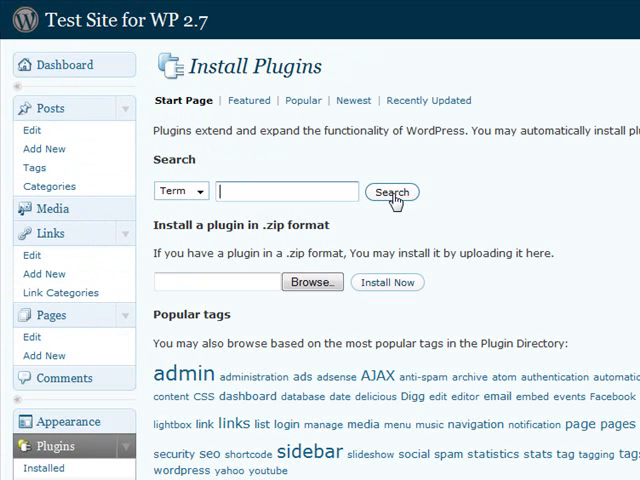
mouse_move(348, 300)
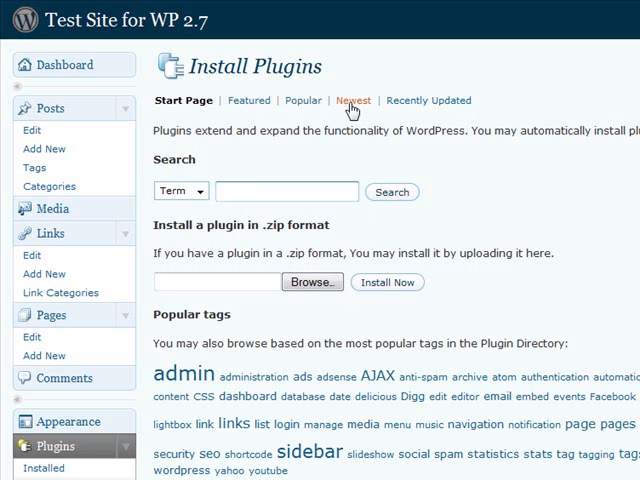
click(352, 100)
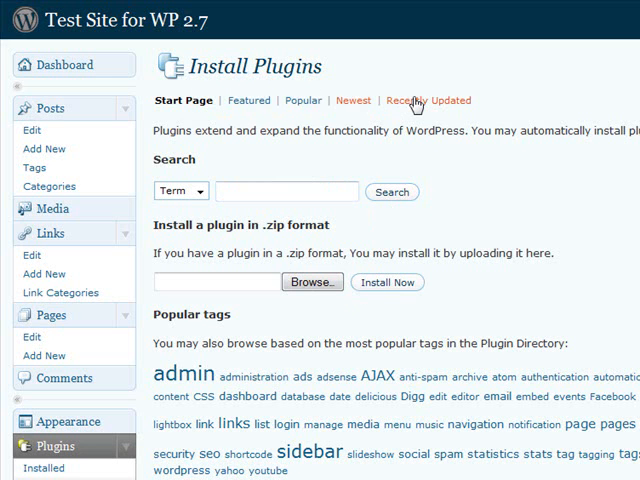
click(348, 100)
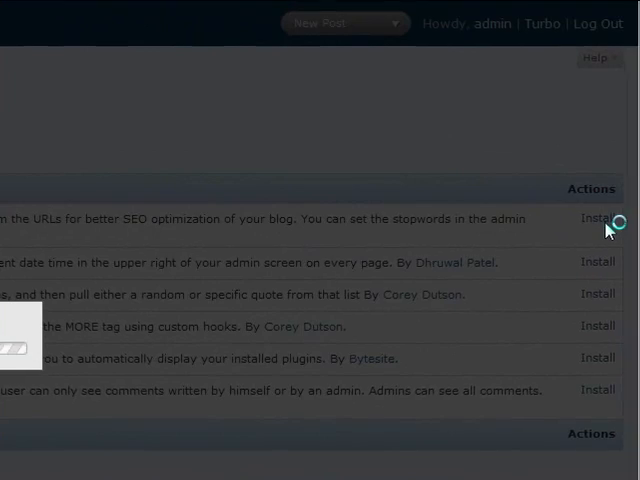
Step: Install the Remove Stopwords From Slug 1.0 plugin from its details view
click(592, 218)
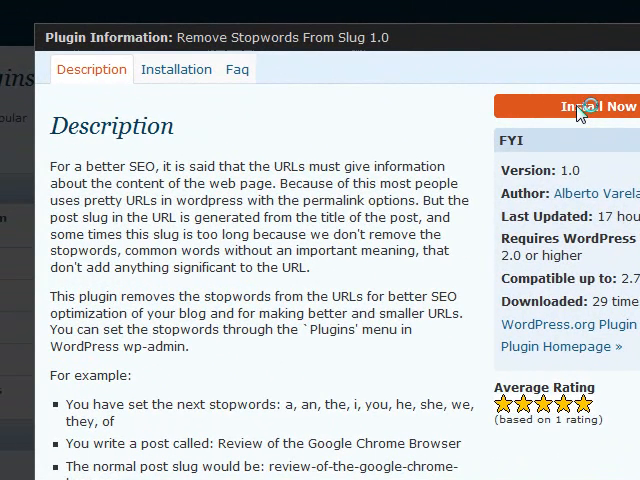
mouse_move(580, 112)
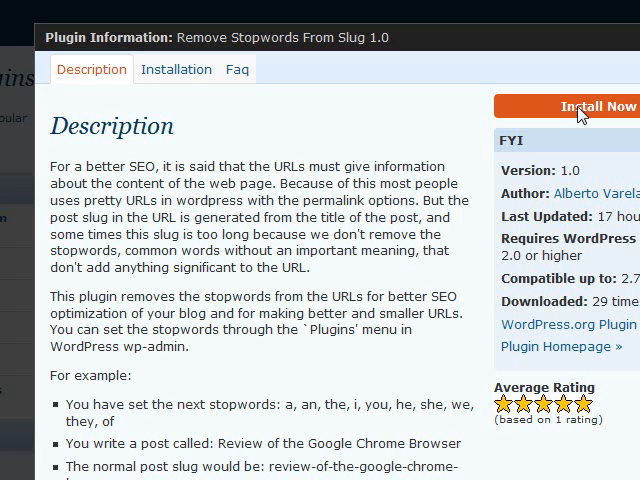
click(586, 108)
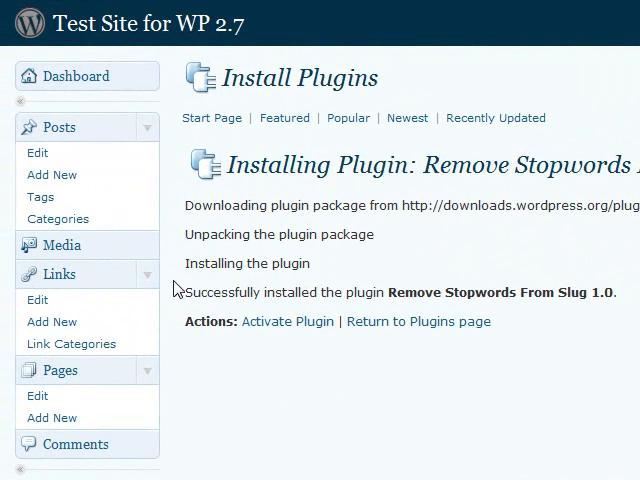
mouse_move(176, 324)
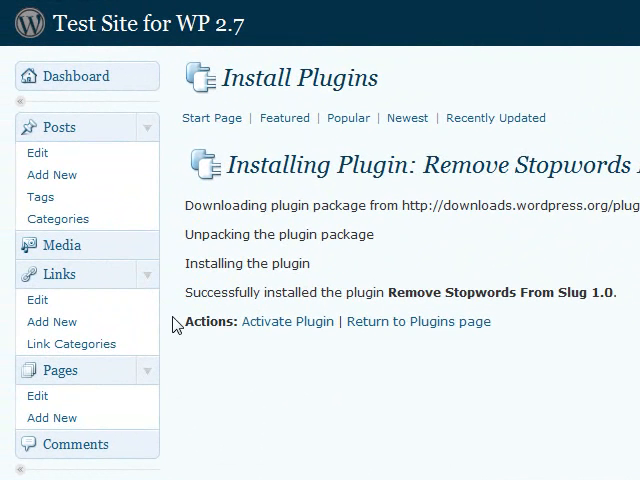
scroll(down, 3)
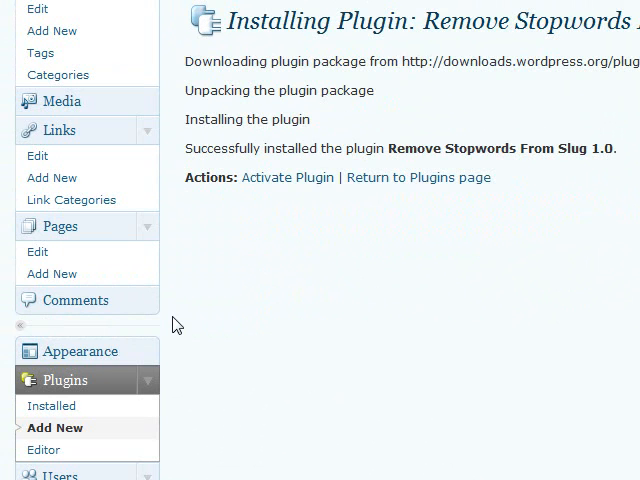
scroll(down, 3)
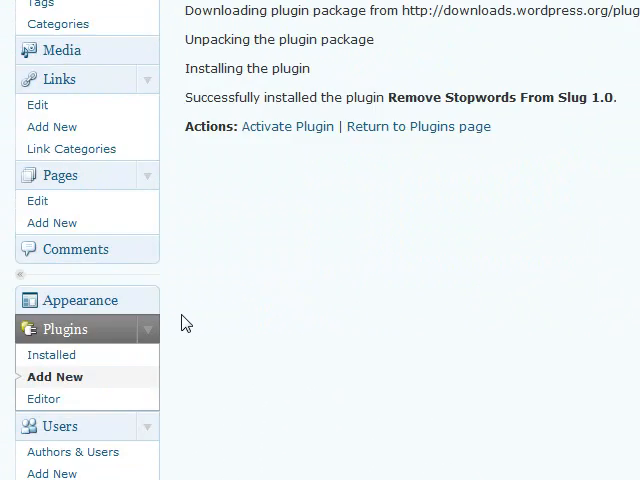
scroll(up, 3)
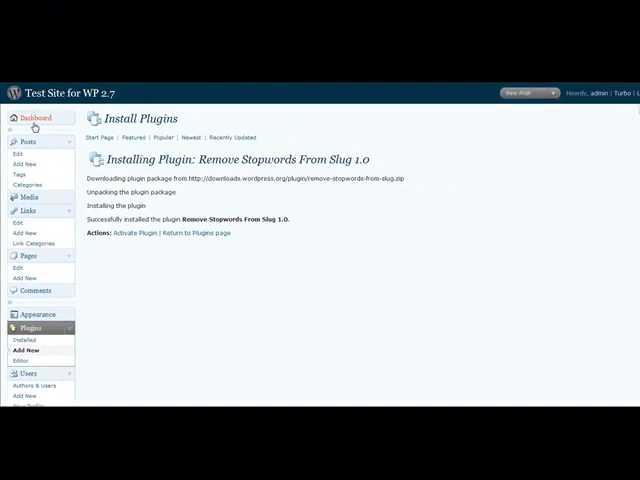
Step: Return to the Dashboard and collapse the Plugins section of the admin menu
click(38, 116)
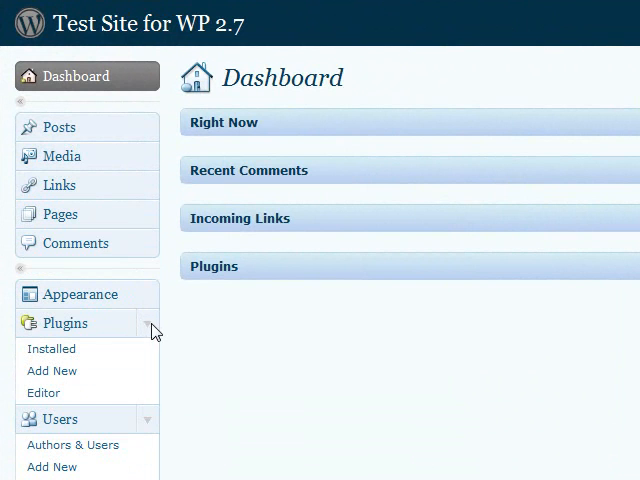
click(60, 380)
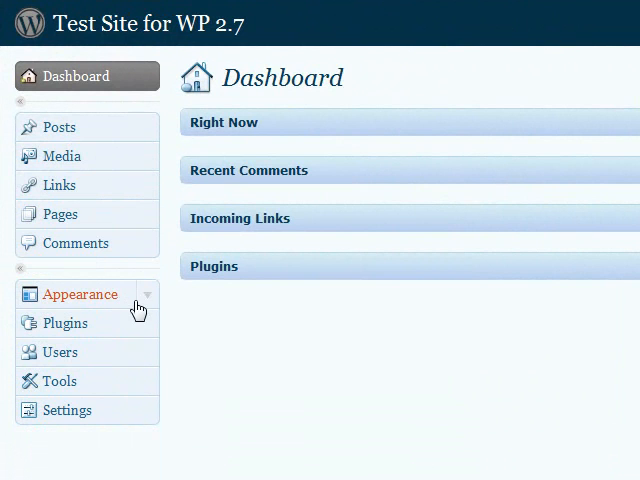
mouse_move(178, 338)
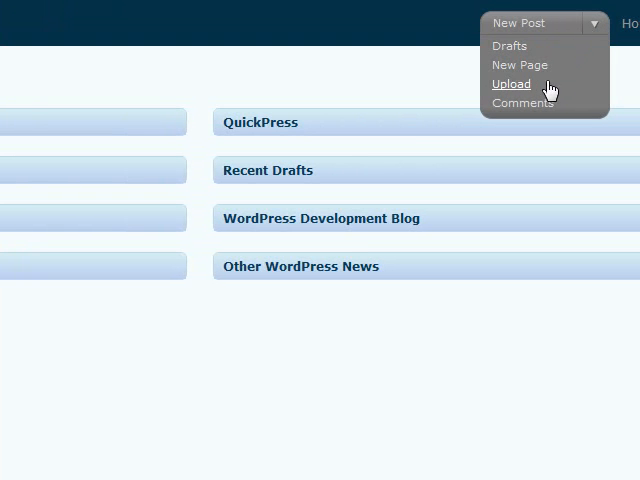
mouse_move(530, 92)
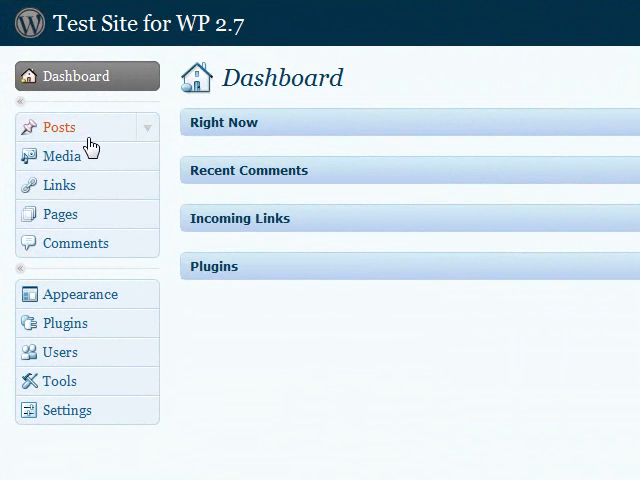
mouse_move(148, 136)
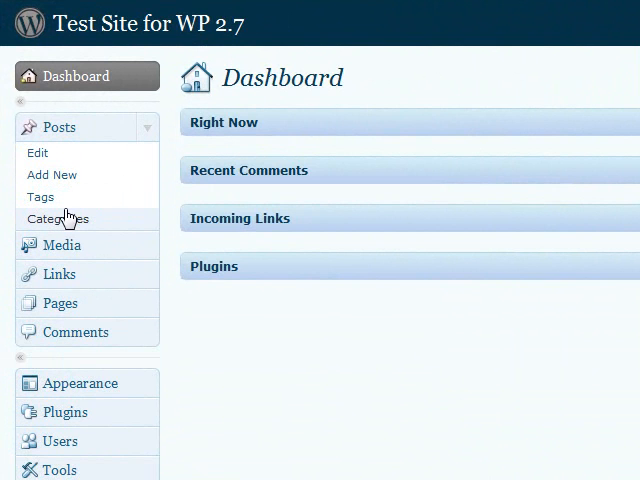
mouse_move(50, 224)
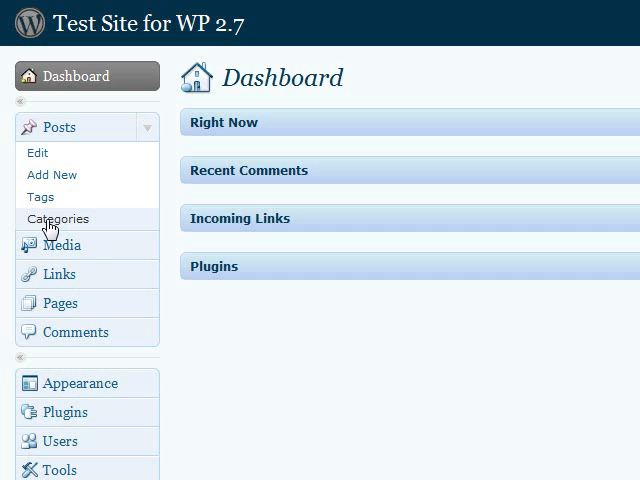
Step: Show the Categories page, then expand the Media and Links menu sections
click(58, 218)
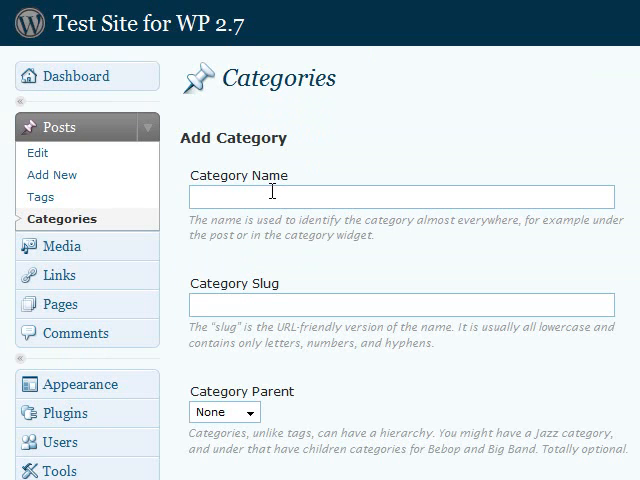
mouse_move(96, 224)
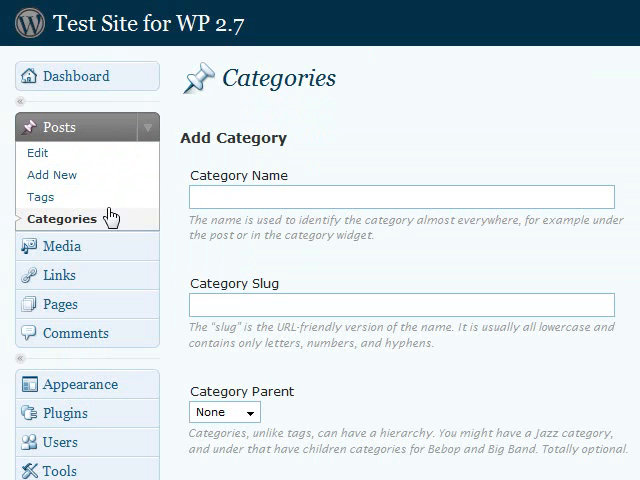
mouse_move(500, 312)
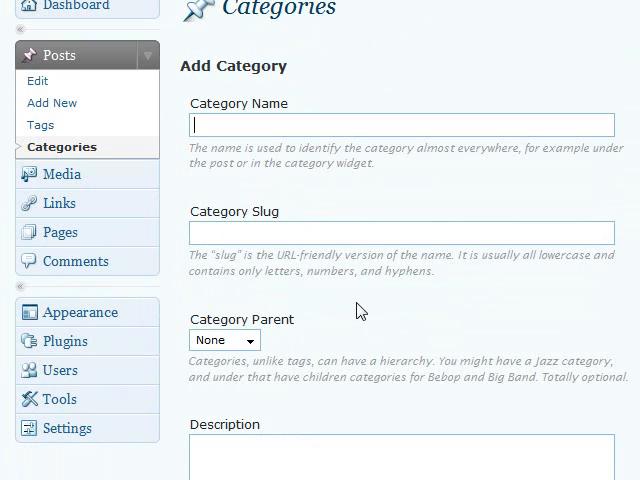
mouse_move(110, 64)
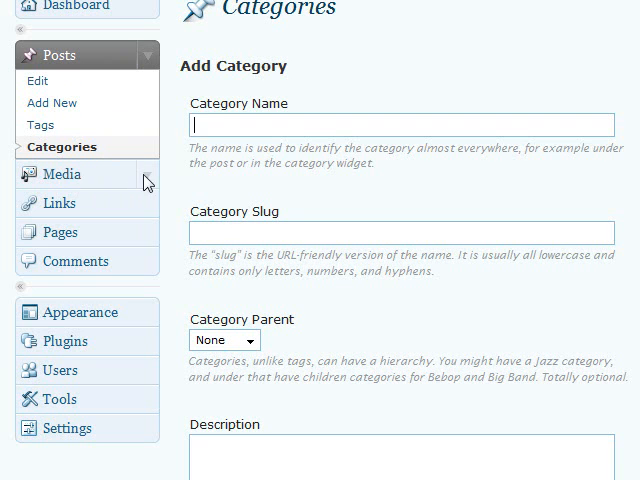
click(64, 174)
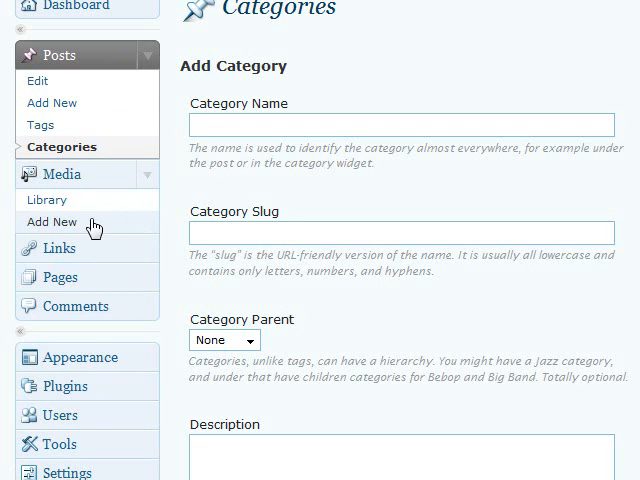
mouse_move(128, 228)
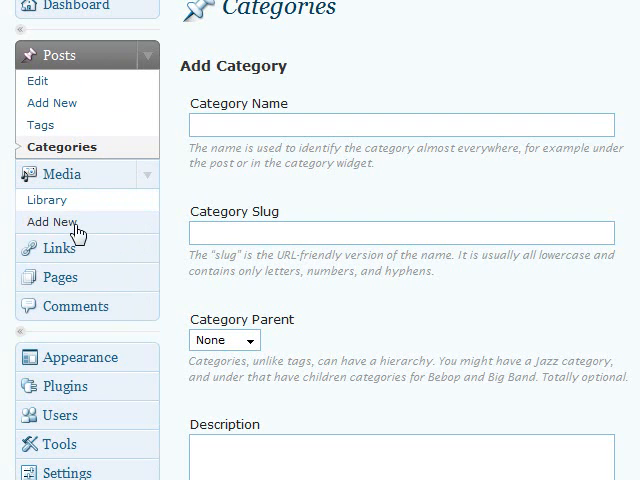
mouse_move(64, 230)
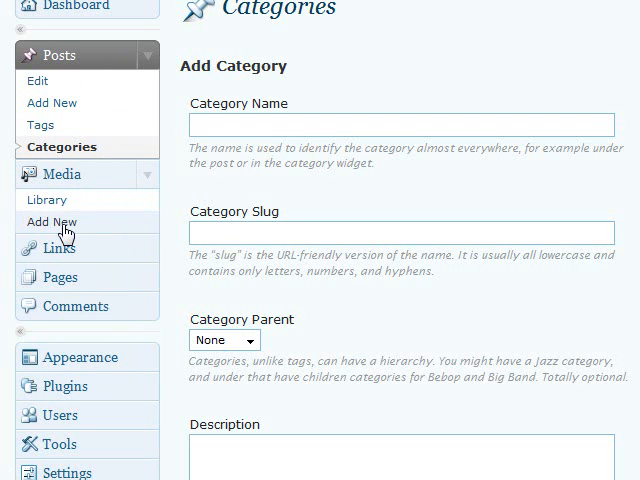
mouse_move(162, 258)
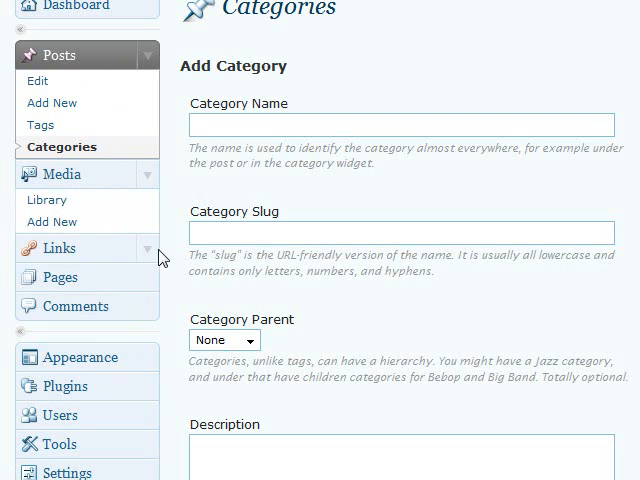
click(56, 248)
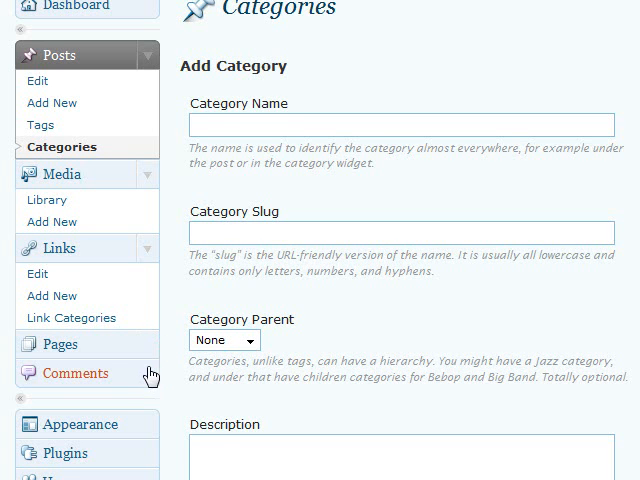
scroll(down, 3)
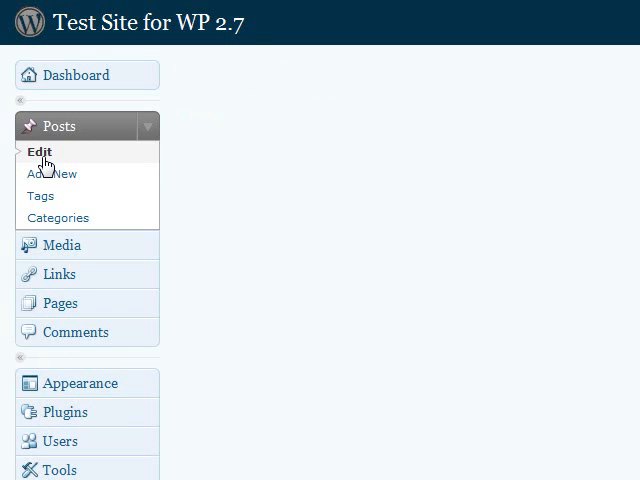
Step: Load the Dashboard with Posts, Media and Links menu sections expanded
click(40, 152)
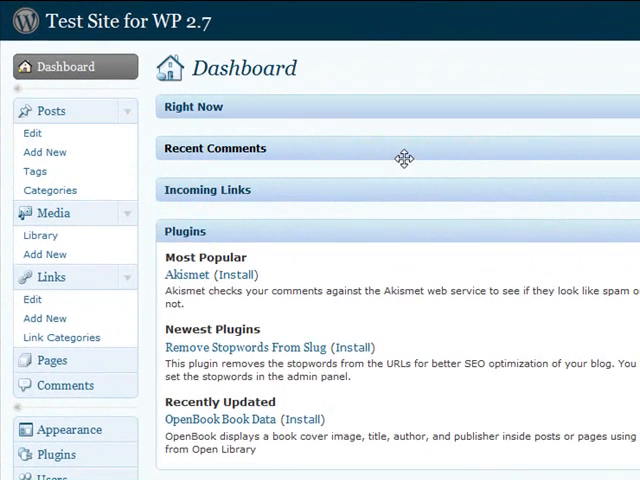
mouse_move(240, 144)
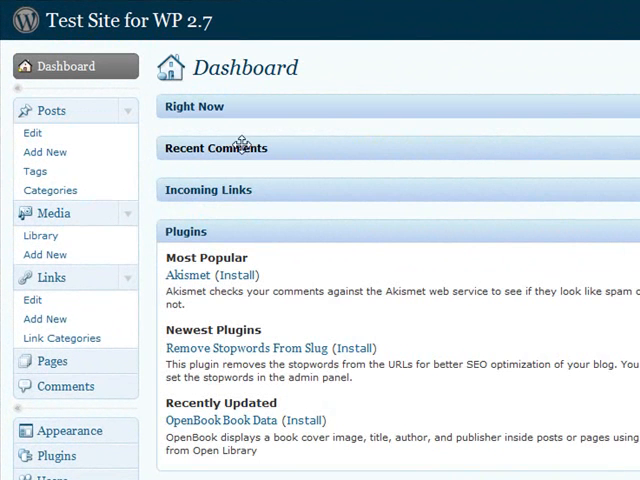
mouse_move(498, 204)
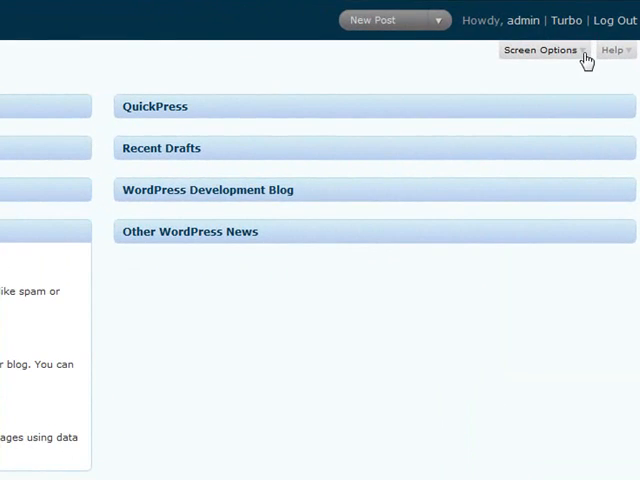
Step: Uncheck QuickPress, WordPress Development Blog and Other WordPress News in Screen Options, leaving the dashboard empty
click(540, 48)
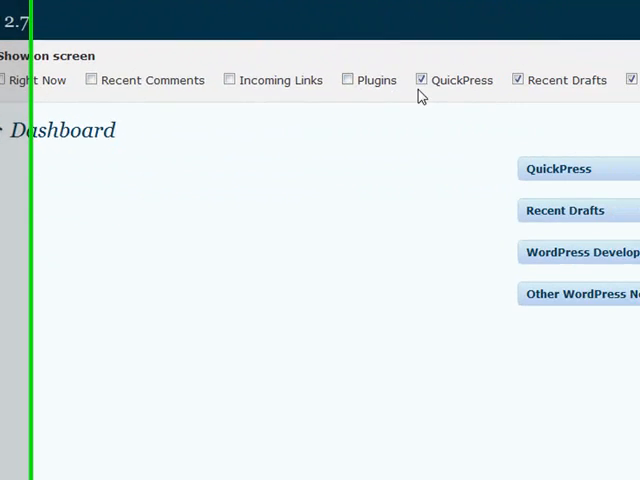
click(424, 80)
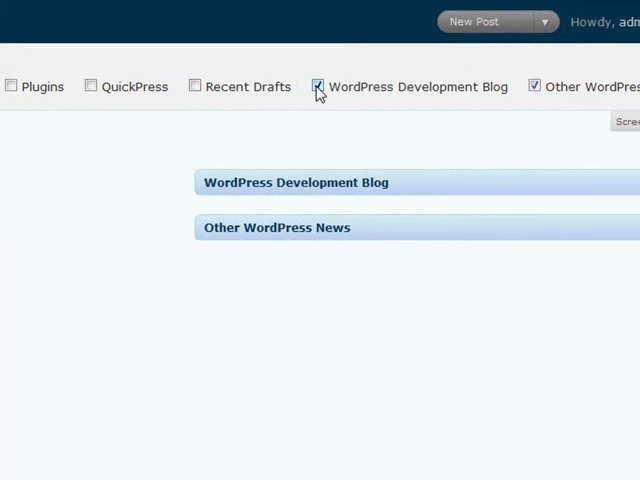
click(320, 86)
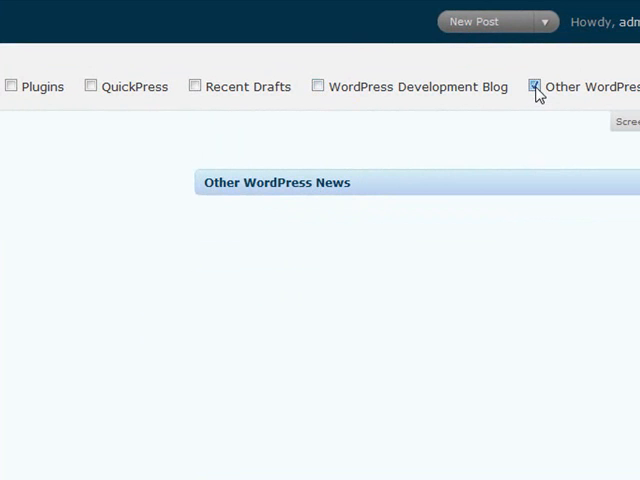
click(532, 84)
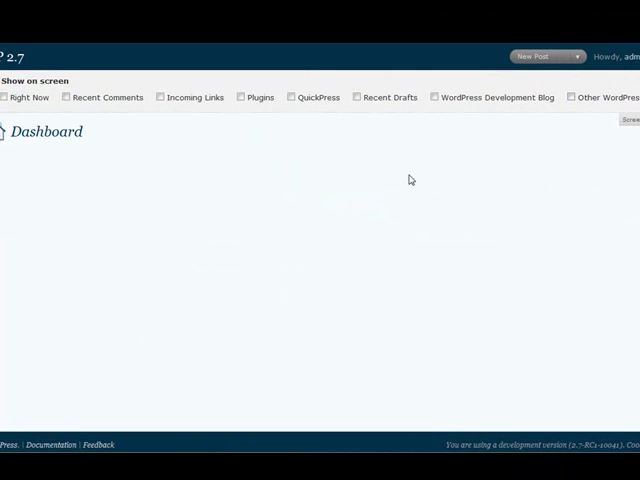
mouse_move(188, 104)
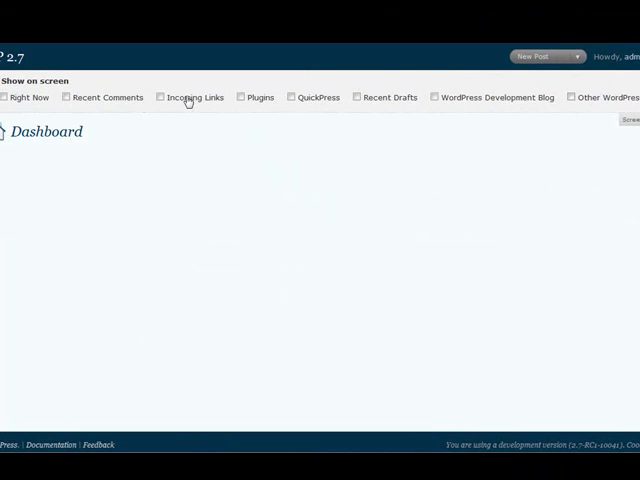
click(576, 96)
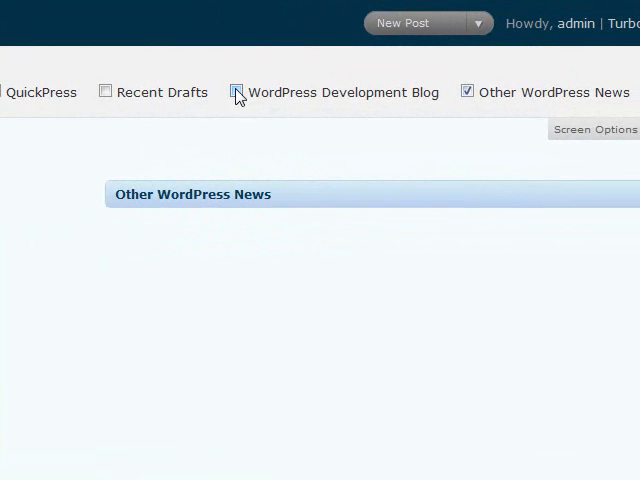
click(468, 92)
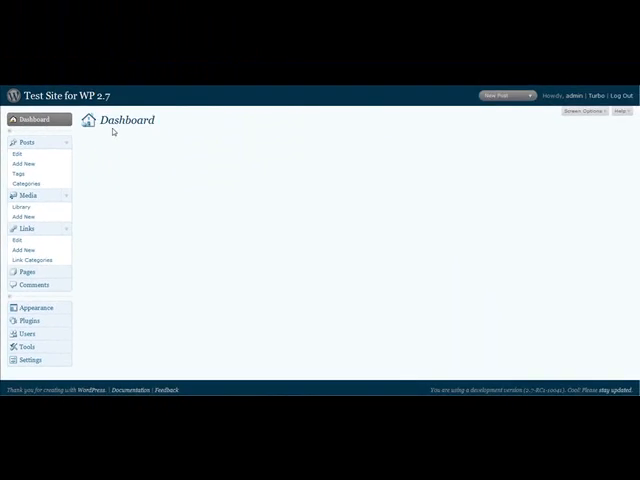
mouse_move(160, 188)
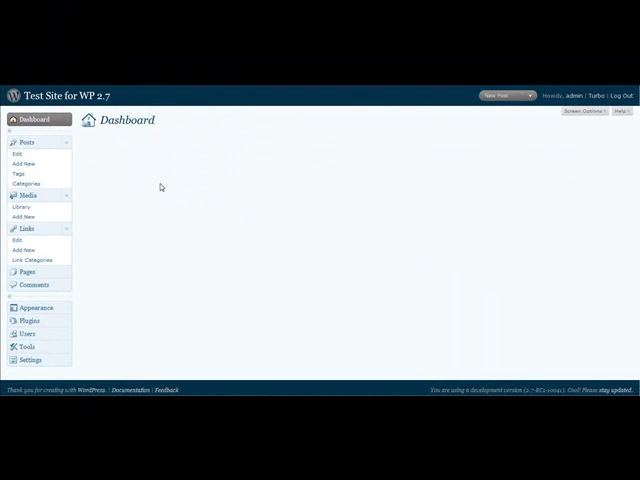
Step: Restore Other WordPress News with its feed settings open, then enable Incoming Links and Plugins
click(600, 124)
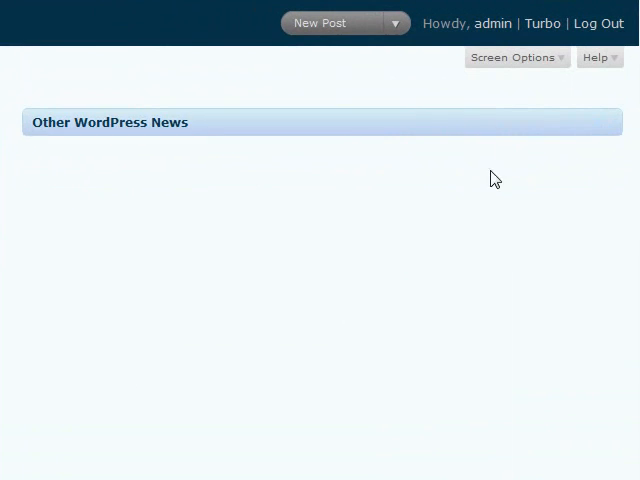
click(612, 122)
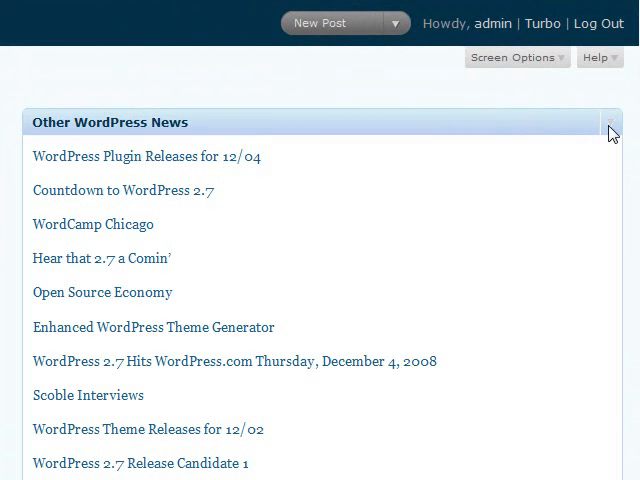
mouse_move(536, 166)
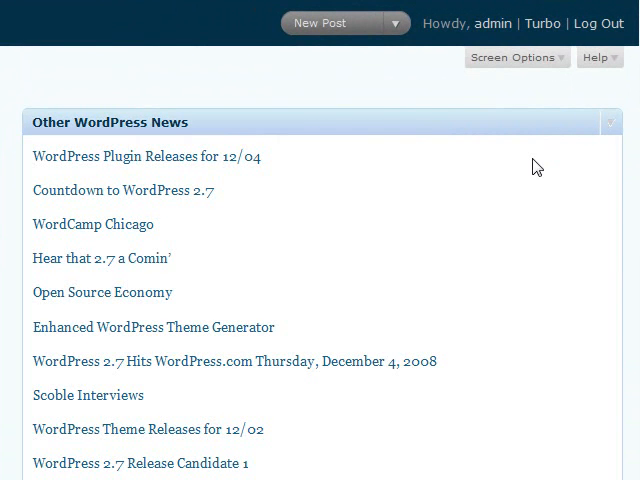
mouse_move(564, 132)
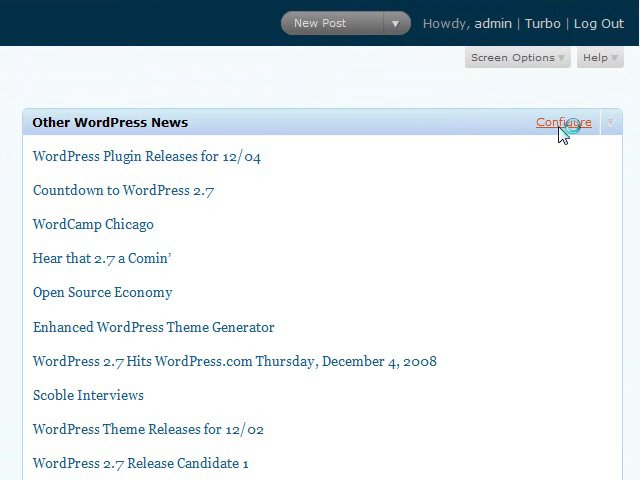
click(564, 122)
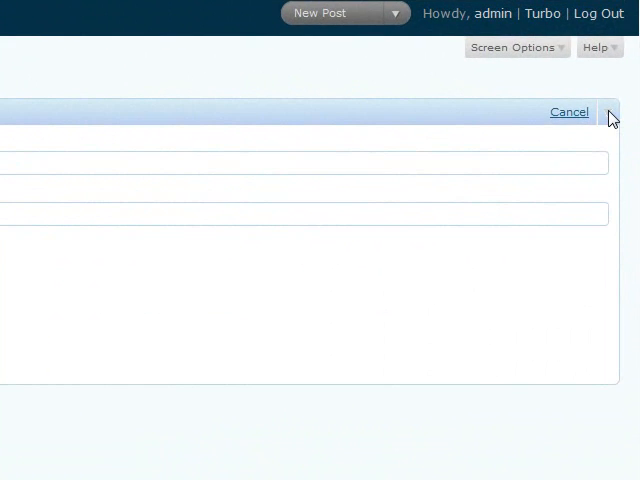
click(516, 48)
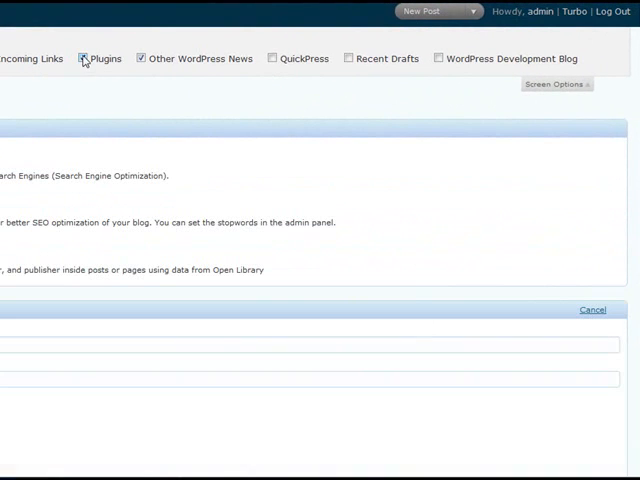
click(82, 58)
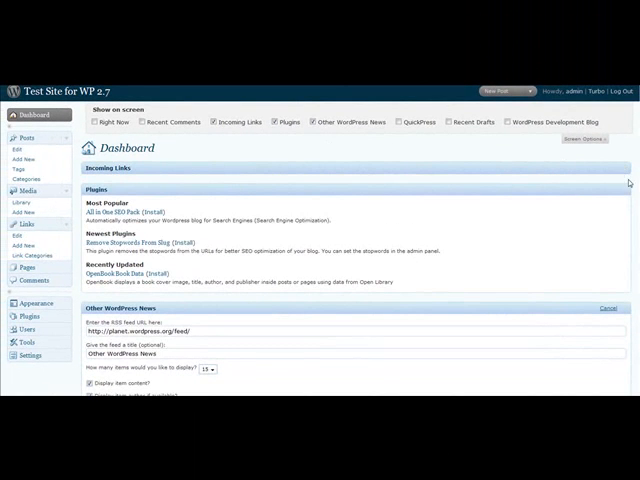
Step: Reload the Dashboard to view the two-column widget layout and open the New Post favorites dropdown
click(612, 170)
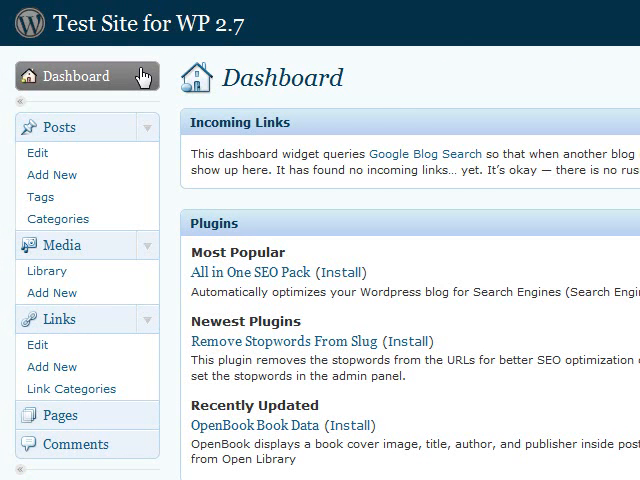
scroll(down, 3)
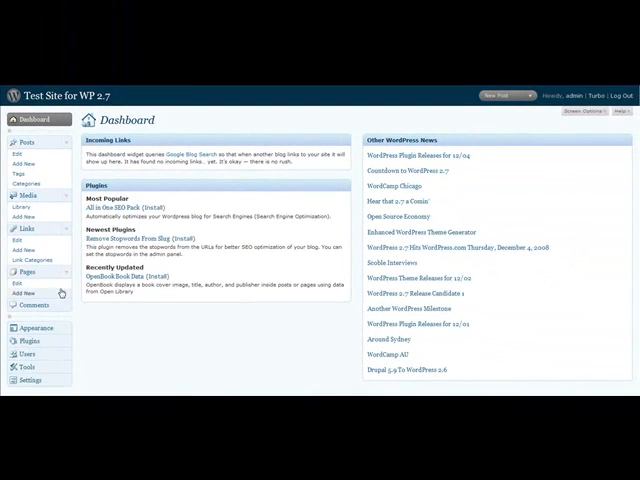
mouse_move(36, 196)
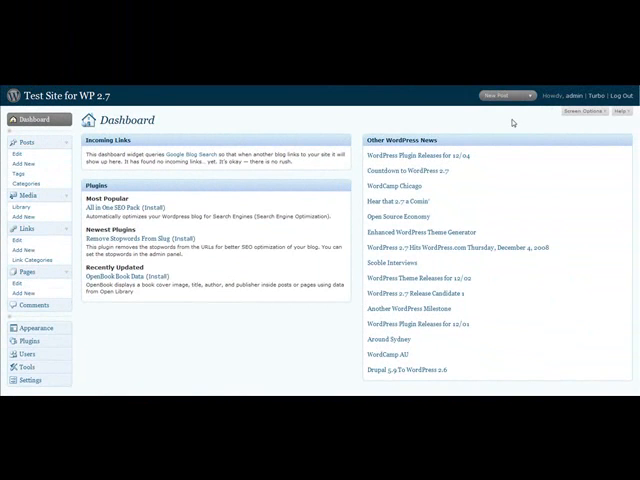
click(512, 96)
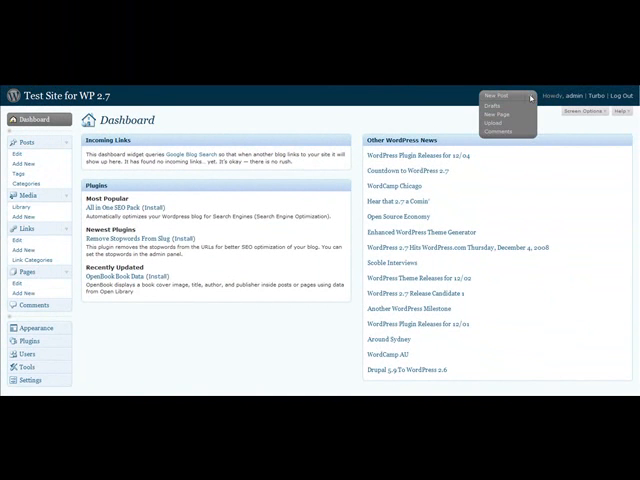